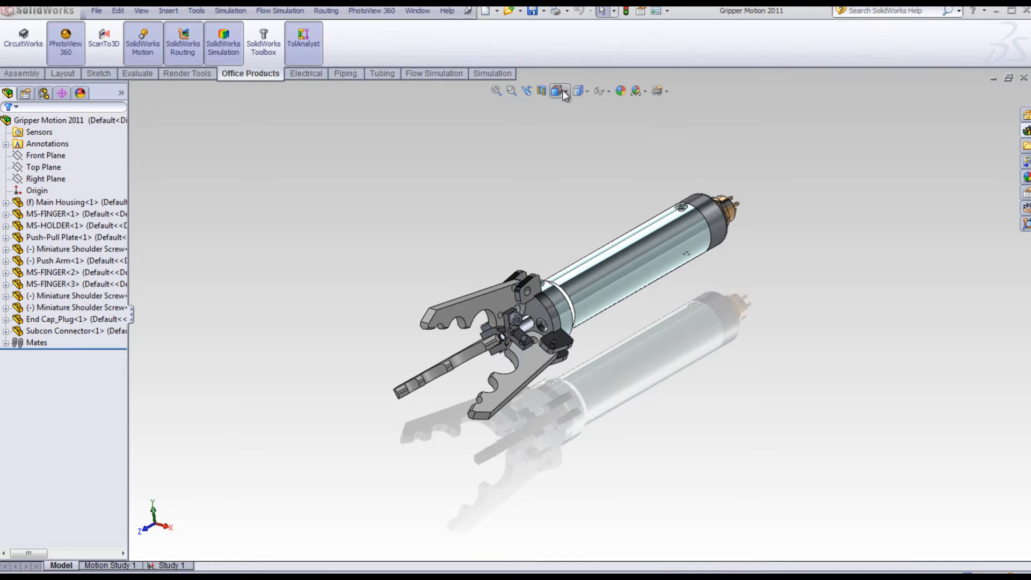
View the gripper assembly in Front, then Top, then Right orientation.
{"action": "left_click", "coordinate": [559, 90]}
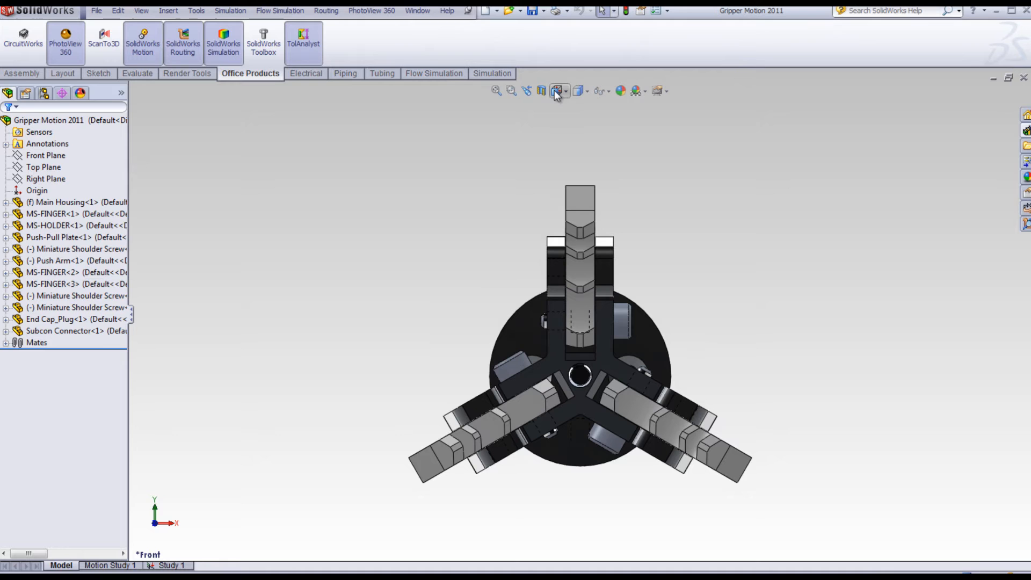
{"action": "left_click", "coordinate": [556, 90]}
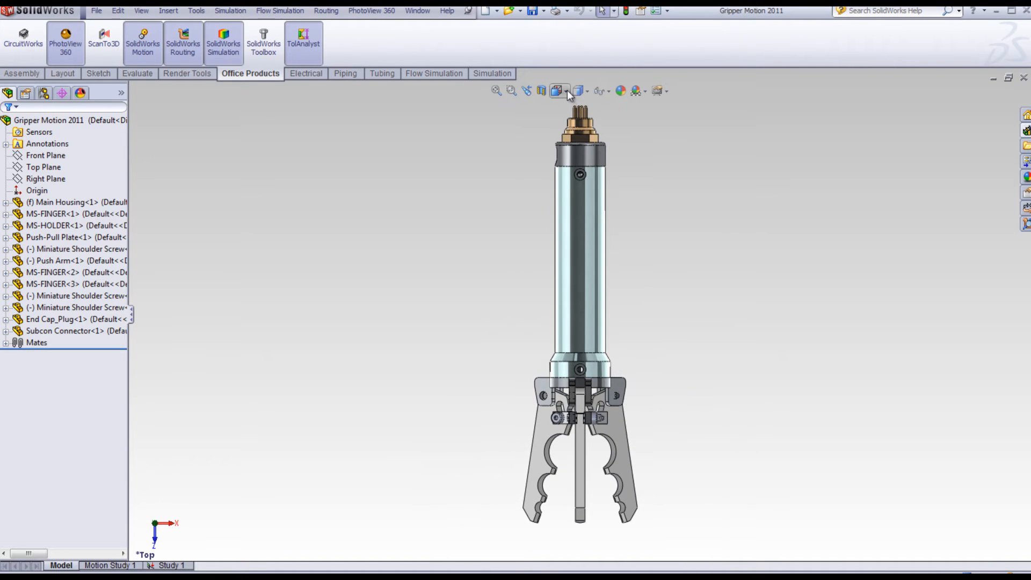
{"action": "left_click", "coordinate": [556, 90]}
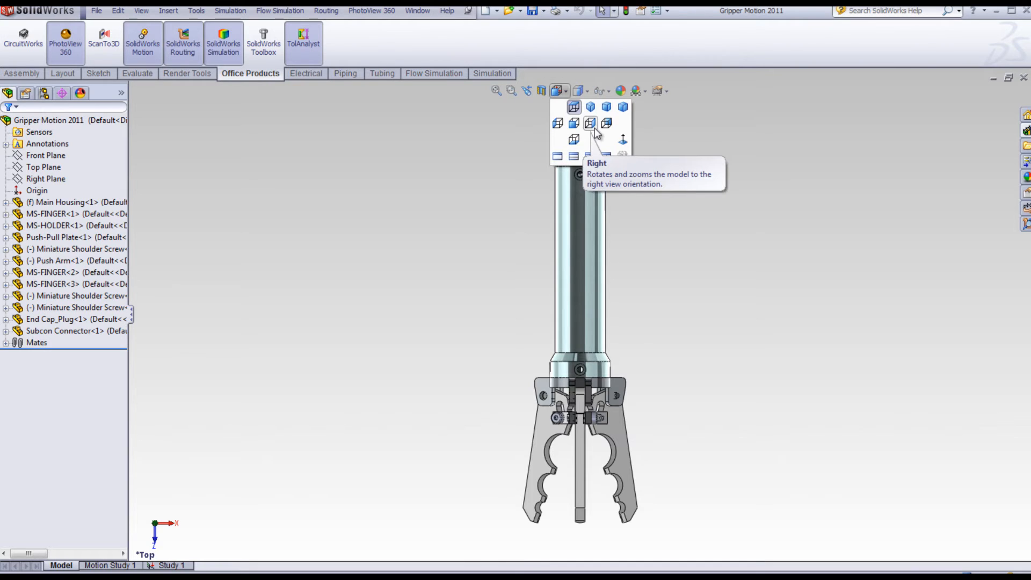
{"action": "left_click", "coordinate": [589, 123]}
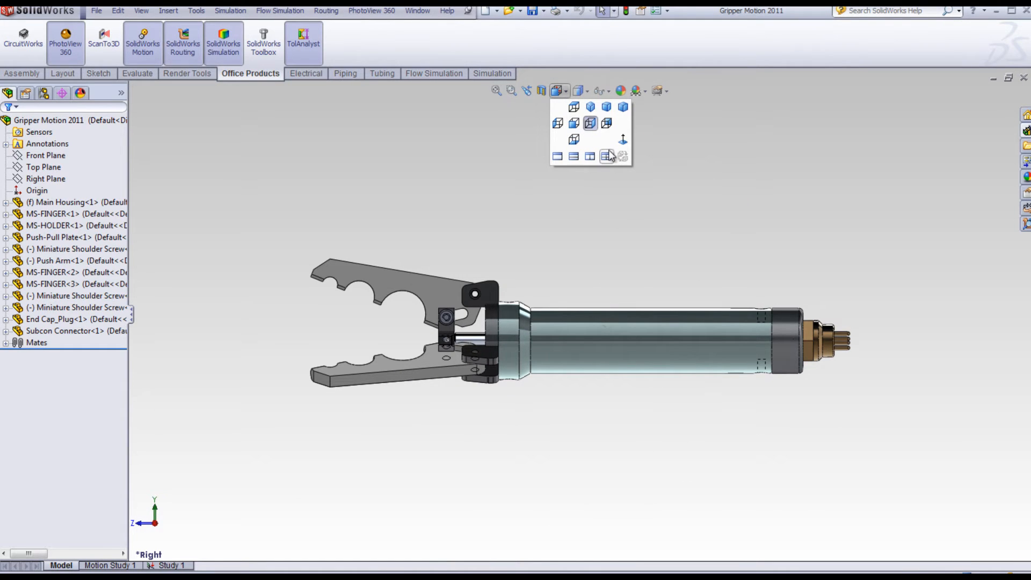
{"action": "mouse_move", "coordinate": [605, 157]}
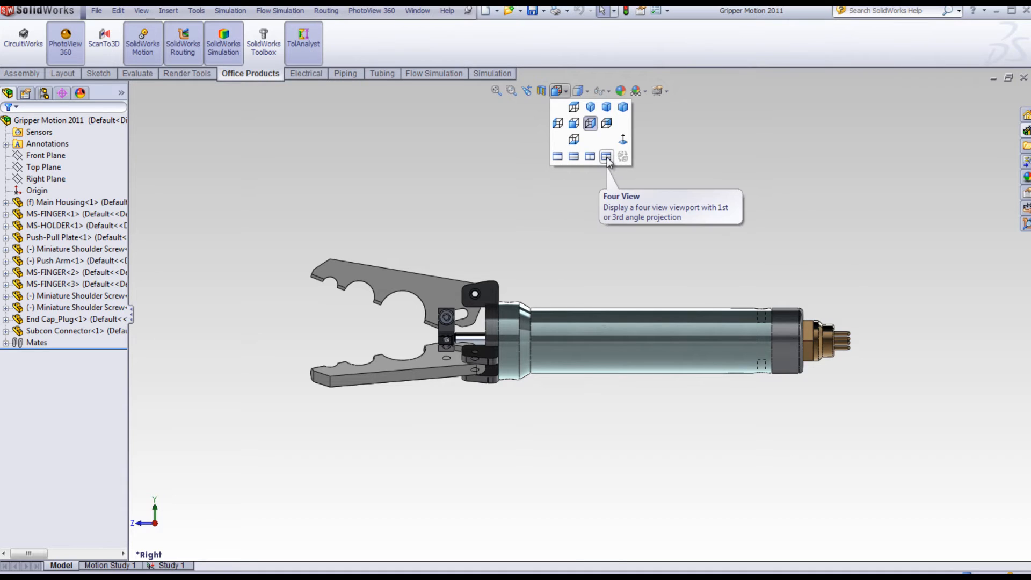
Split the display into a four-viewport layout of the gripper.
{"action": "left_click", "coordinate": [605, 156]}
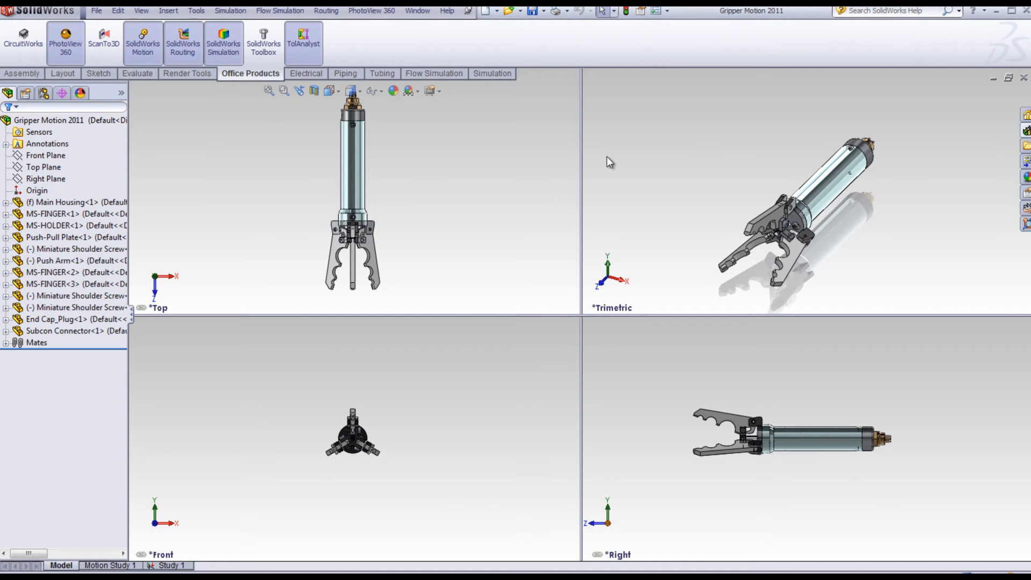
{"action": "mouse_move", "coordinate": [418, 122]}
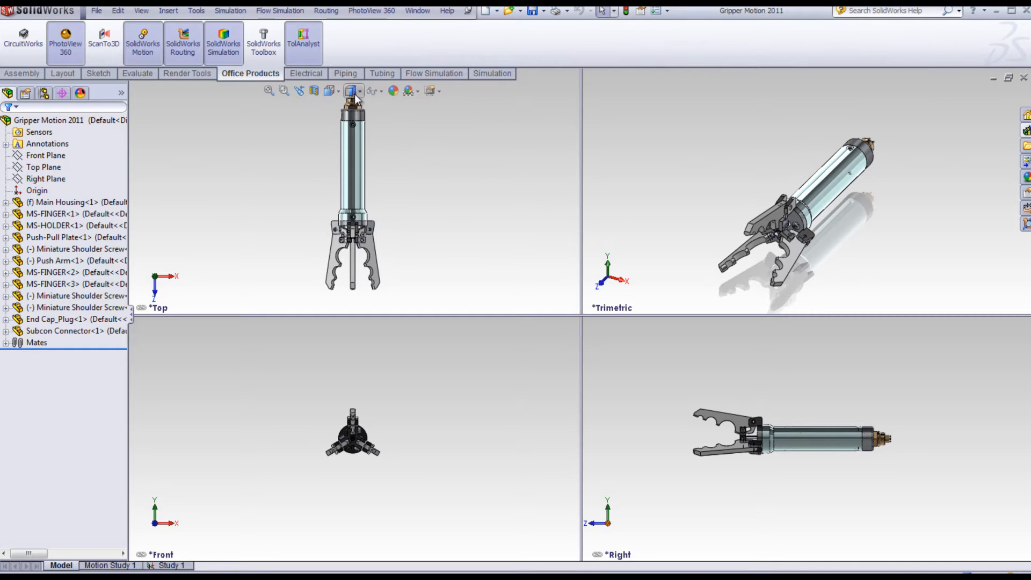
{"action": "mouse_move", "coordinate": [329, 91]}
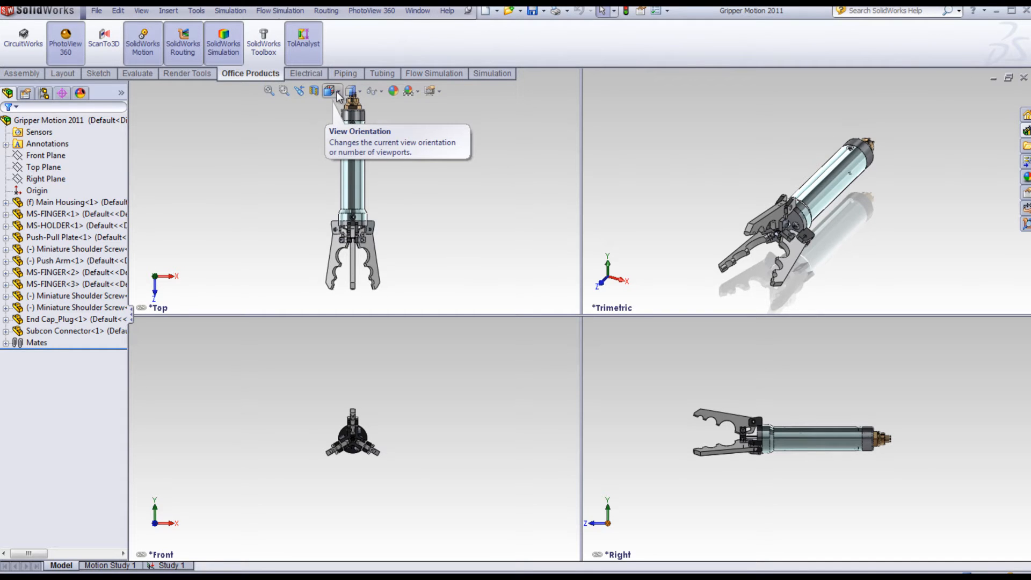
{"action": "left_click", "coordinate": [331, 91]}
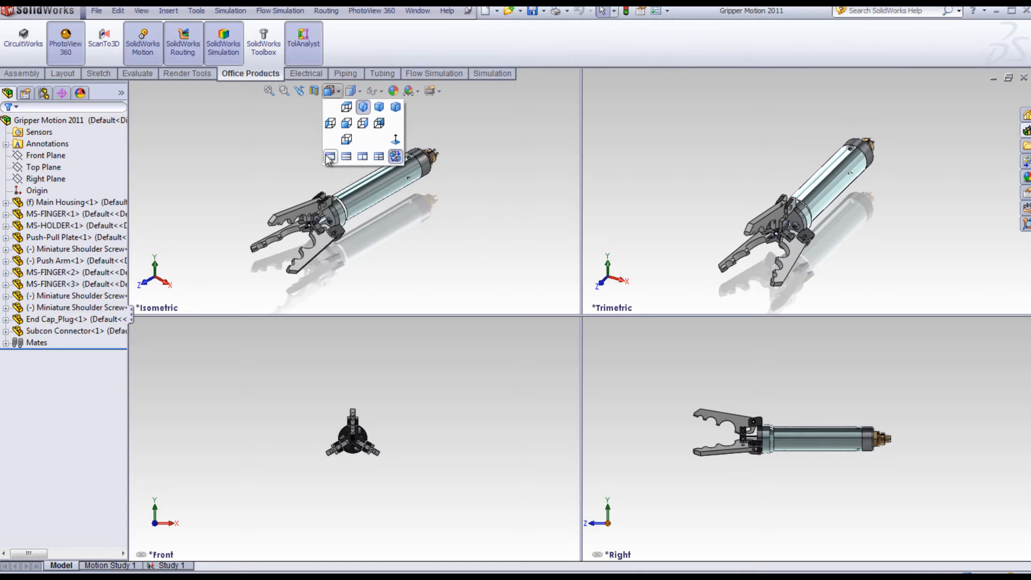
Restore a single isometric view and open the Main Housing tube as its own part.
{"action": "left_click", "coordinate": [329, 156]}
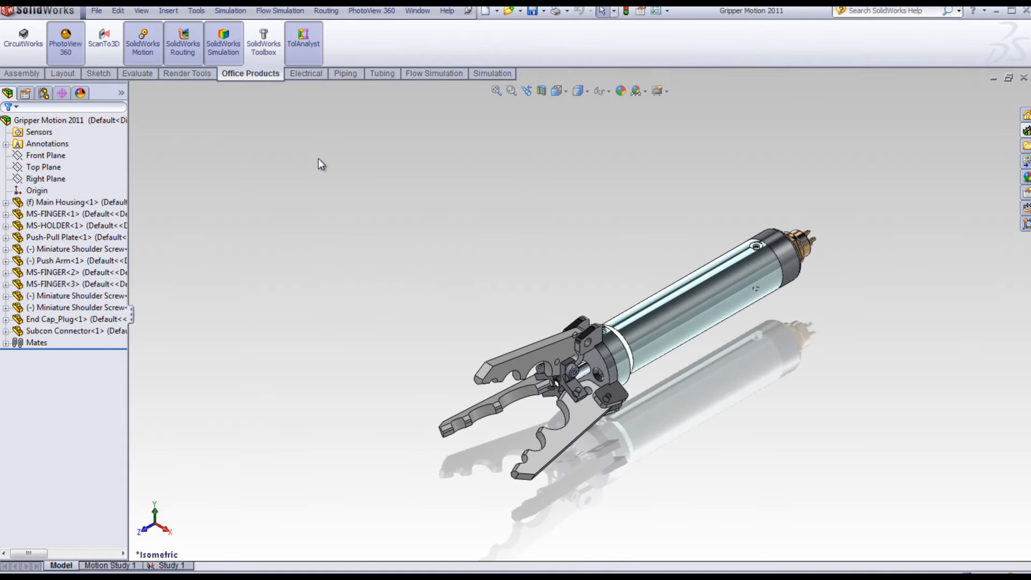
{"action": "mouse_move", "coordinate": [1009, 439]}
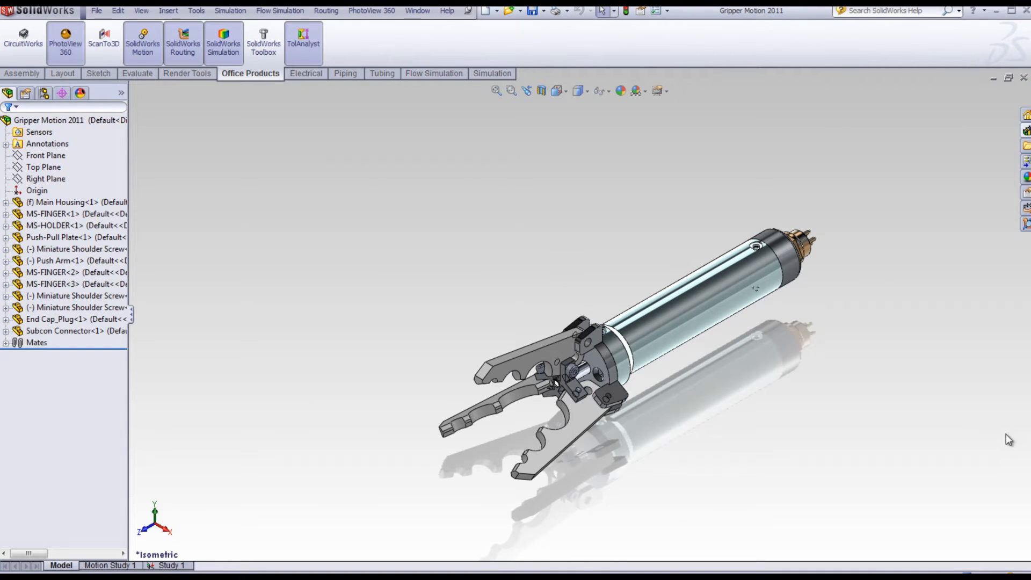
{"action": "left_click", "coordinate": [671, 299]}
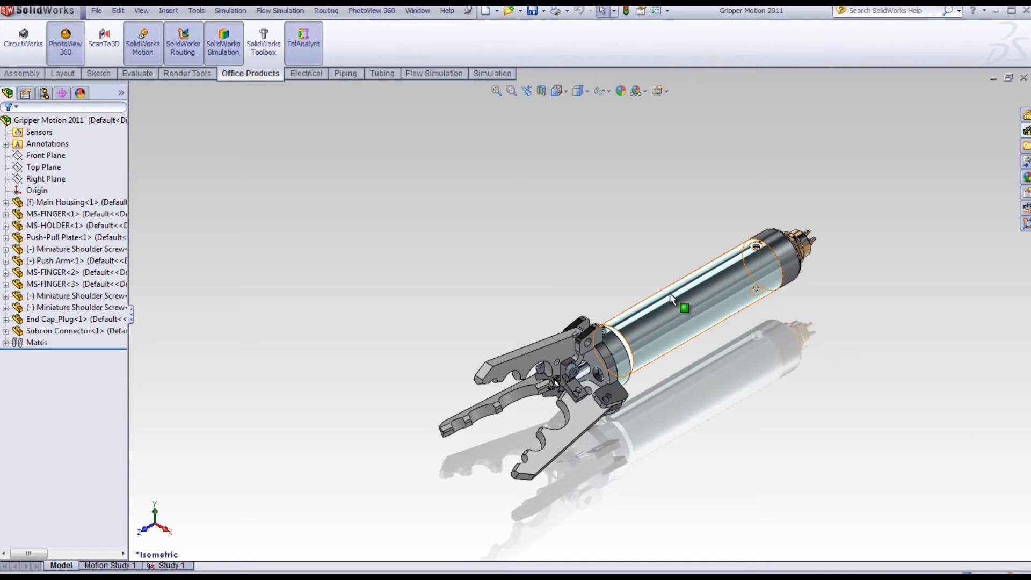
{"action": "left_click", "coordinate": [684, 307]}
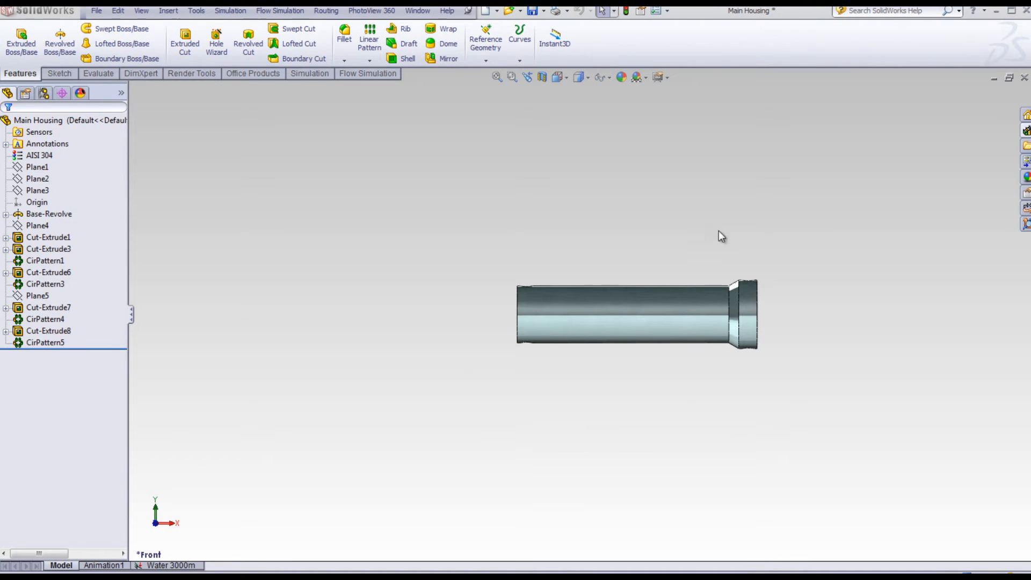
{"action": "mouse_move", "coordinate": [702, 182]}
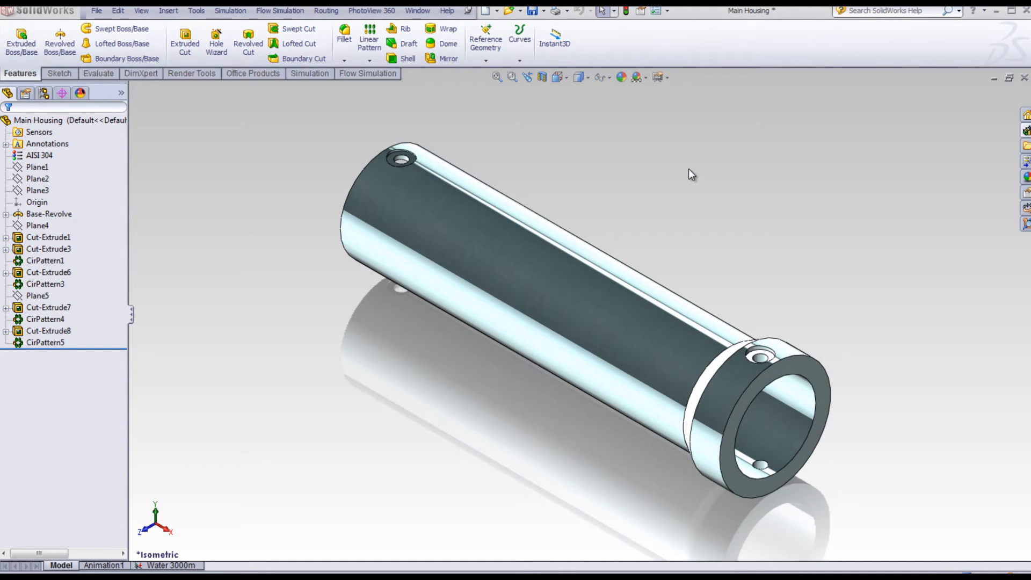
{"action": "mouse_move", "coordinate": [87, 289]}
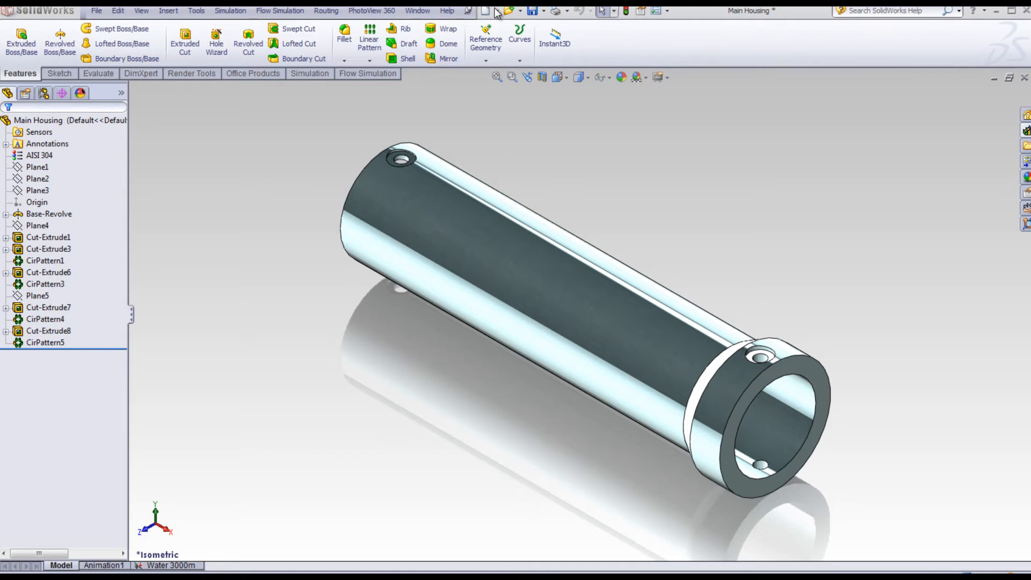
Create a new blank part from the Part template and select its Right Plane.
{"action": "left_click", "coordinate": [491, 11]}
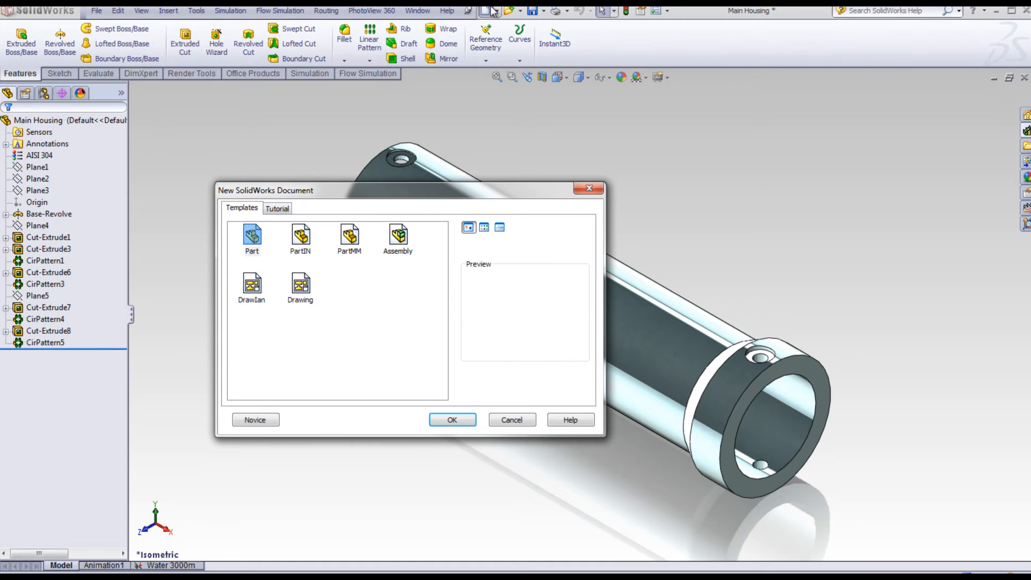
{"action": "mouse_move", "coordinate": [251, 237]}
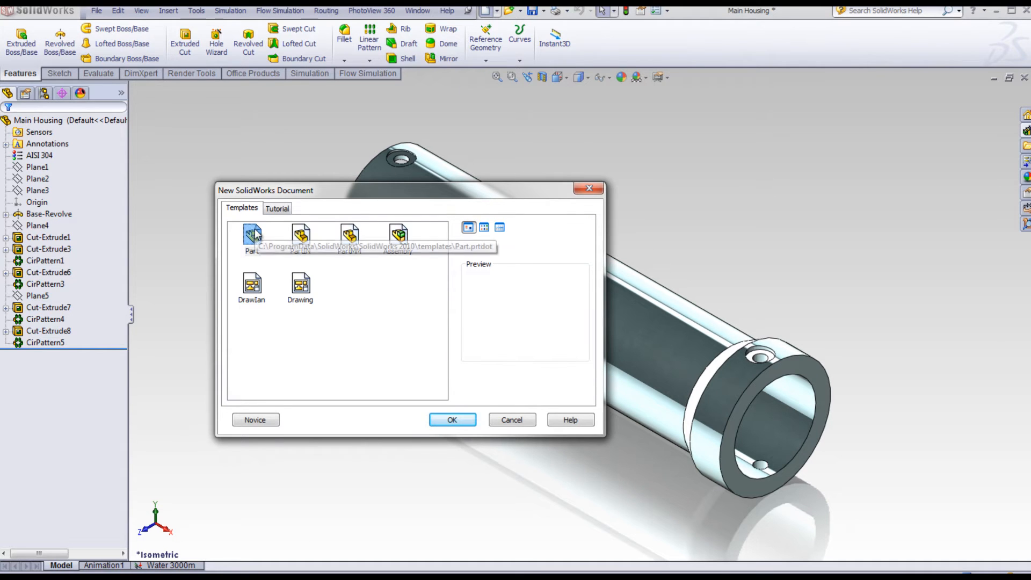
{"action": "left_click", "coordinate": [452, 420]}
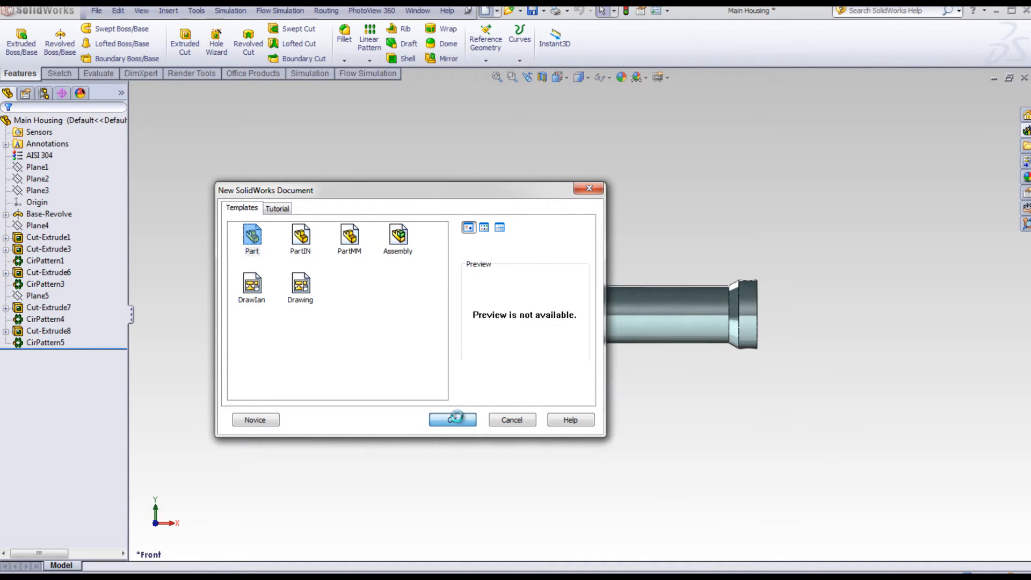
{"action": "left_click", "coordinate": [452, 420]}
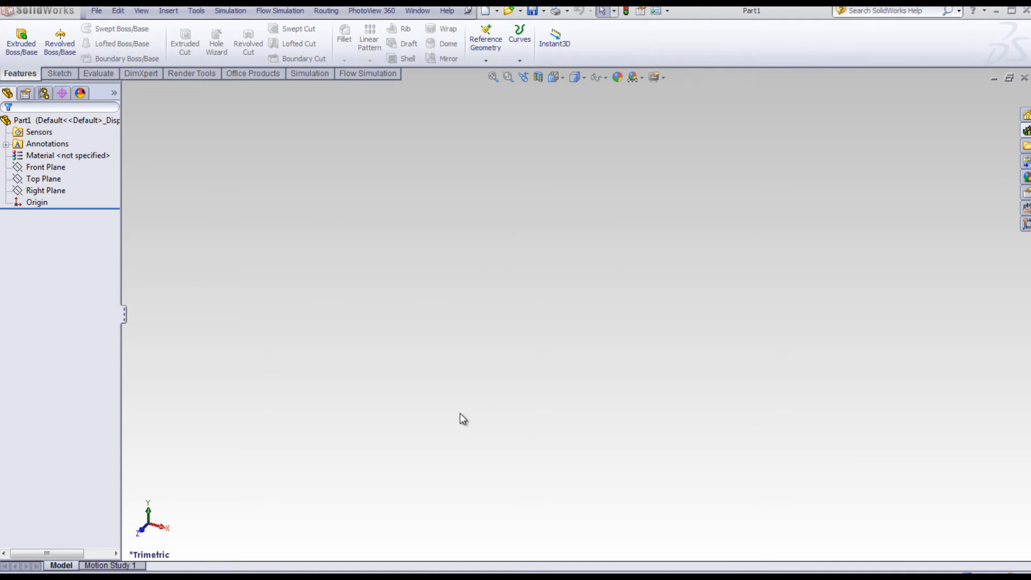
{"action": "left_click", "coordinate": [45, 190]}
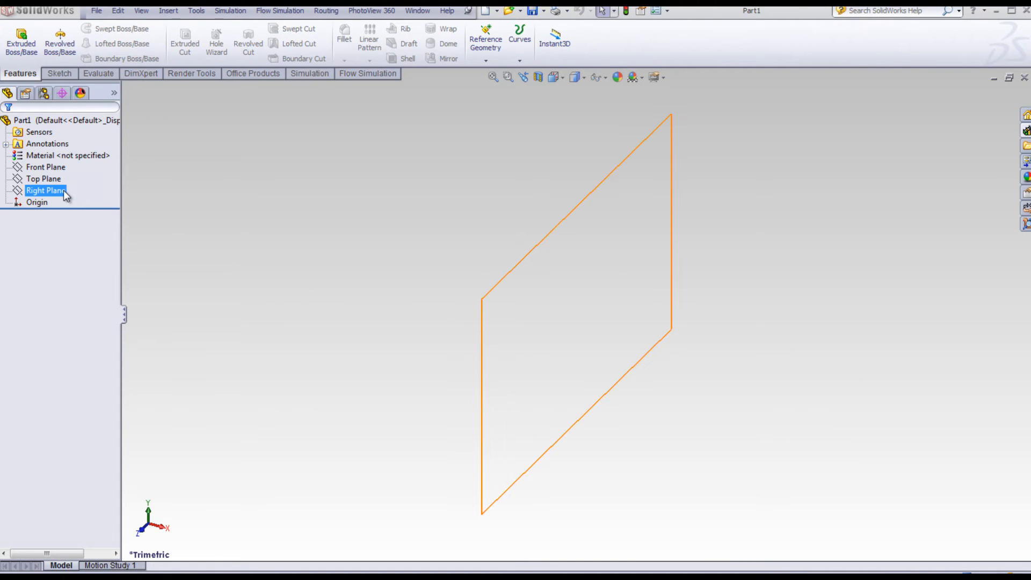
Sketch a circle at the origin on Right Plane with a 60 mm diameter.
{"action": "left_click", "coordinate": [46, 190]}
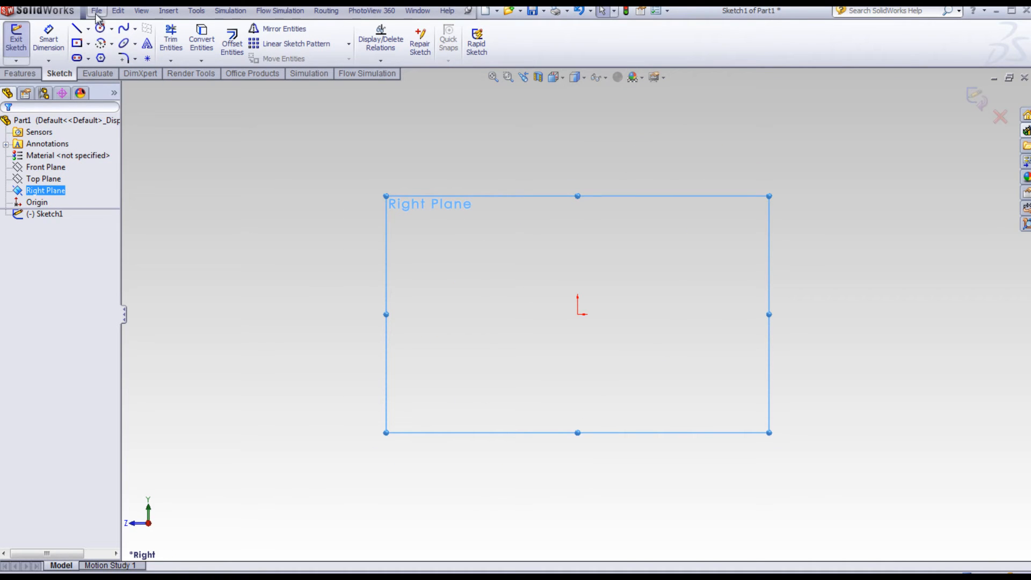
{"action": "left_click", "coordinate": [100, 28]}
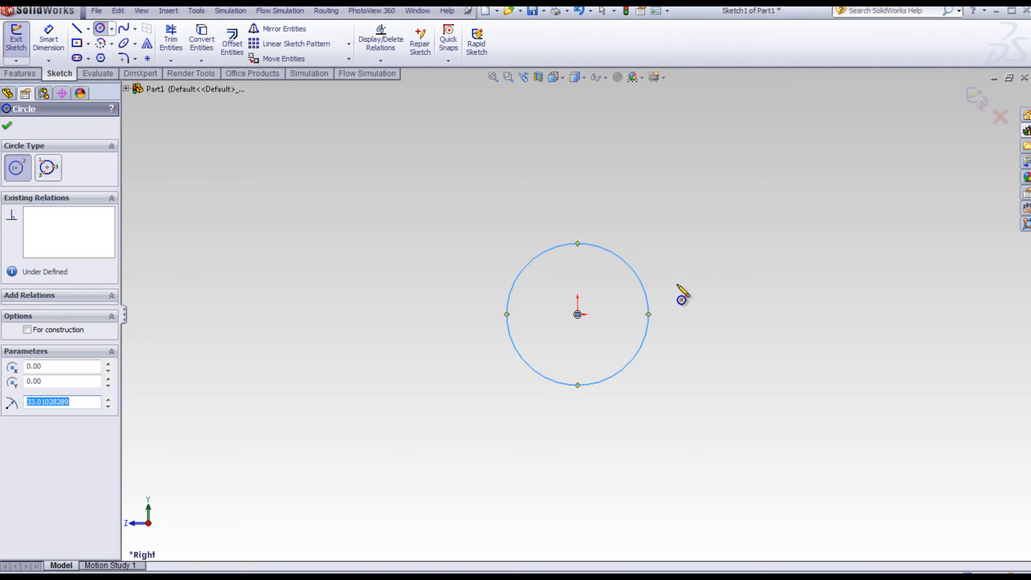
{"action": "right_click", "coordinate": [682, 297]}
{"action": "type", "text": "6"}
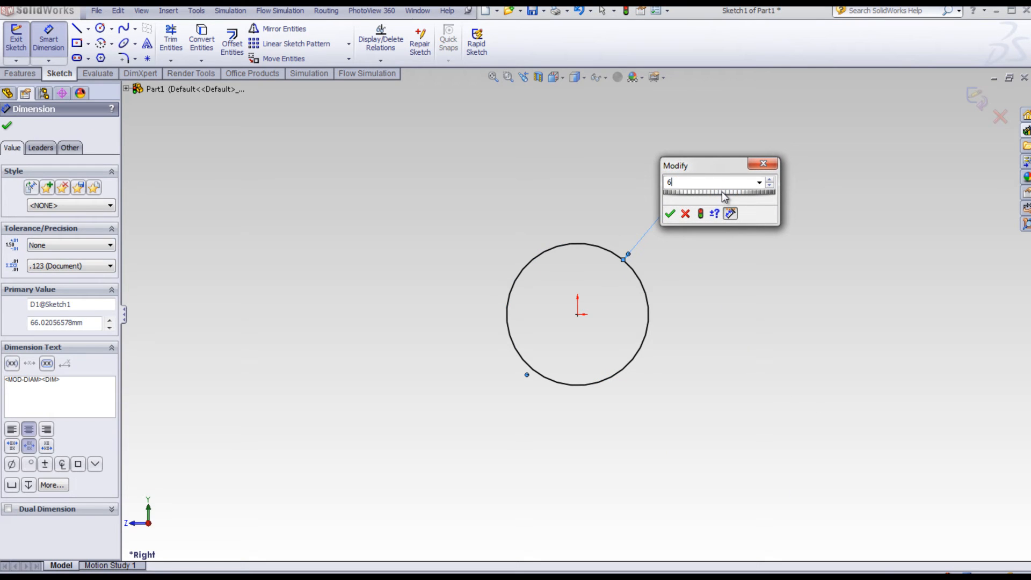
{"action": "type", "text": "0\\"}
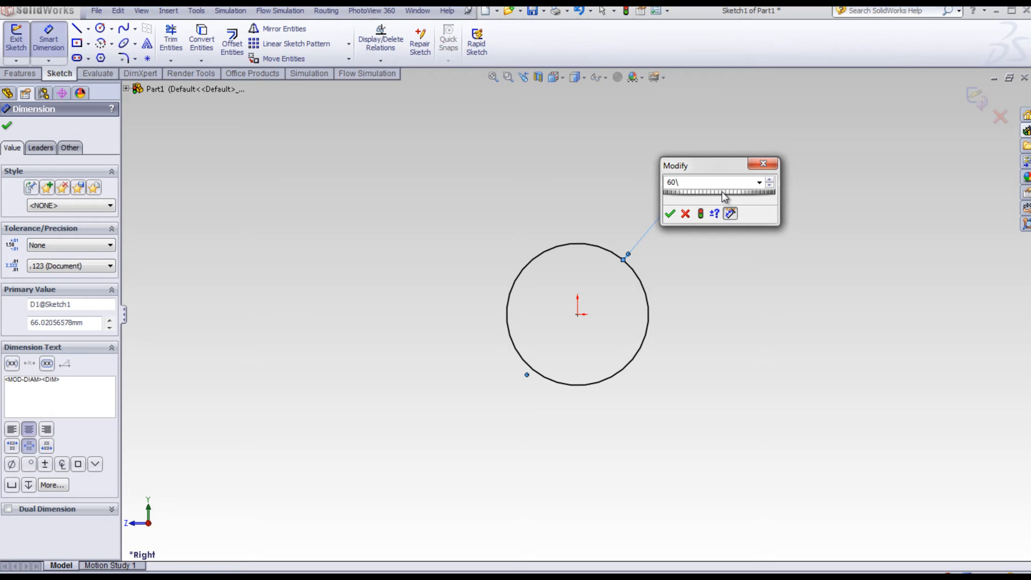
{"action": "left_click", "coordinate": [671, 213]}
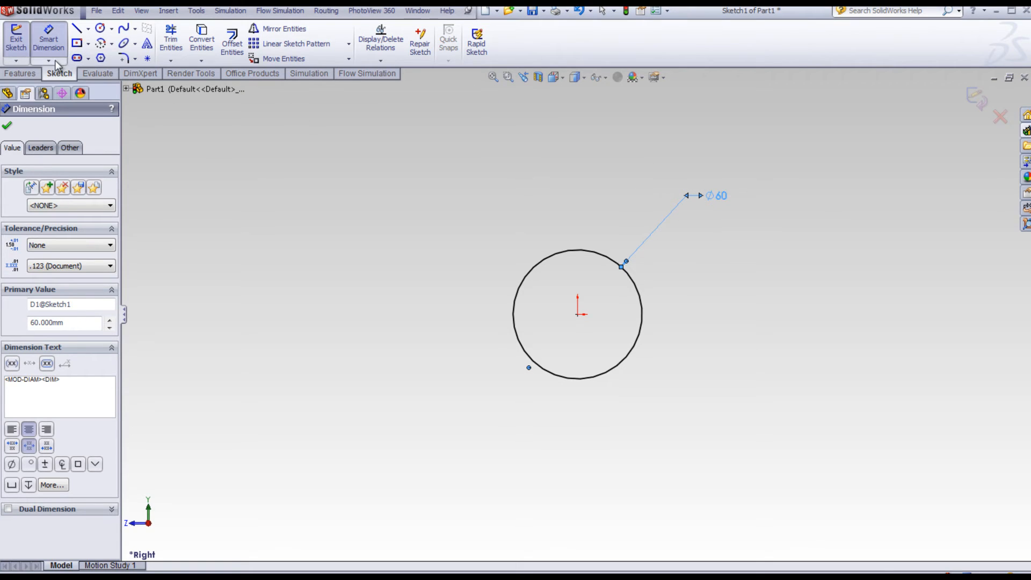
{"action": "left_click", "coordinate": [20, 73]}
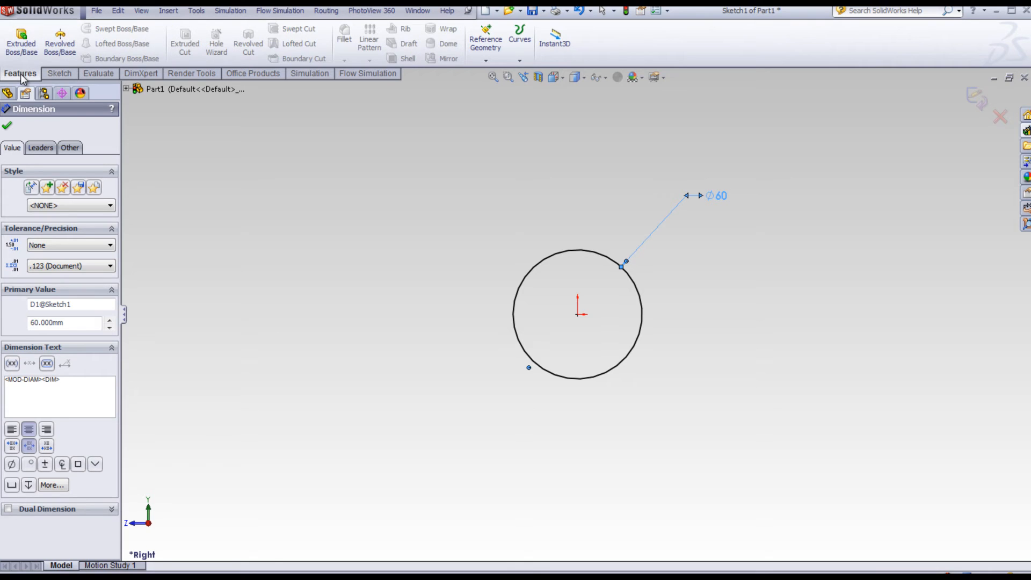
Extrude the 60 mm circle 100 mm as Boss-Extrude1.
{"action": "left_click", "coordinate": [21, 41]}
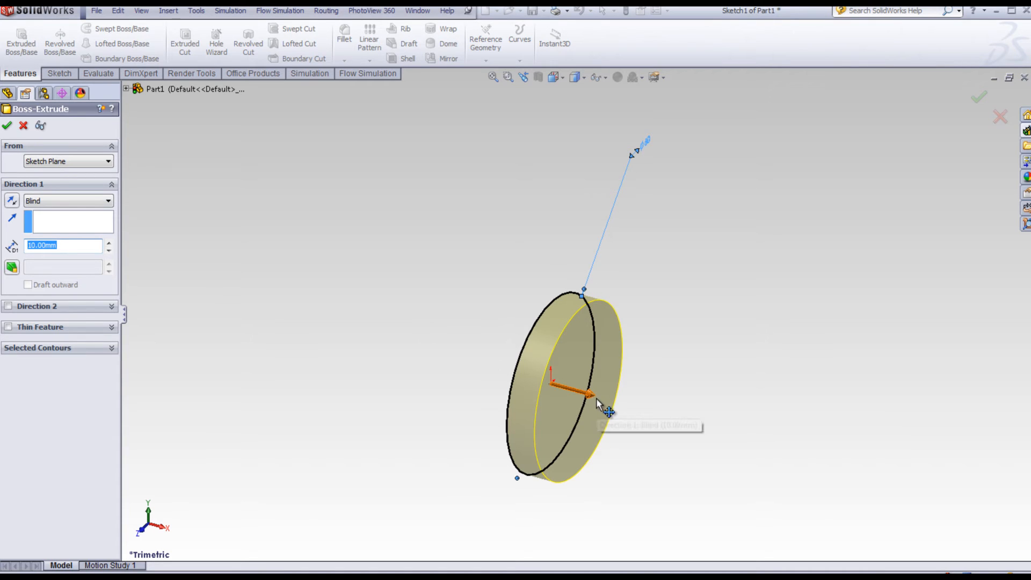
{"action": "left_click_drag", "start_coordinate": [598, 404], "coordinate": [862, 473]}
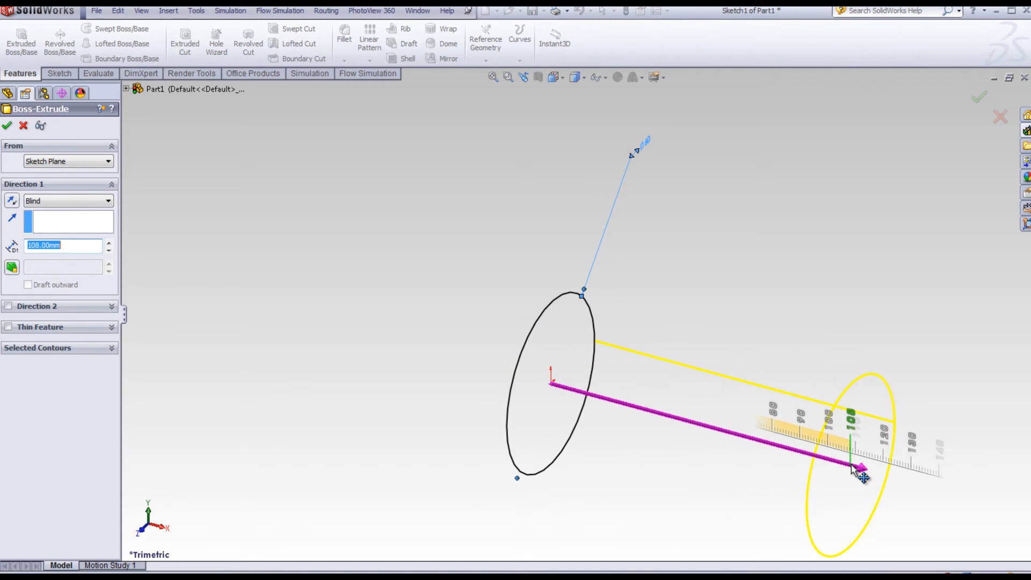
{"action": "left_click_drag", "start_coordinate": [859, 475], "coordinate": [850, 448]}
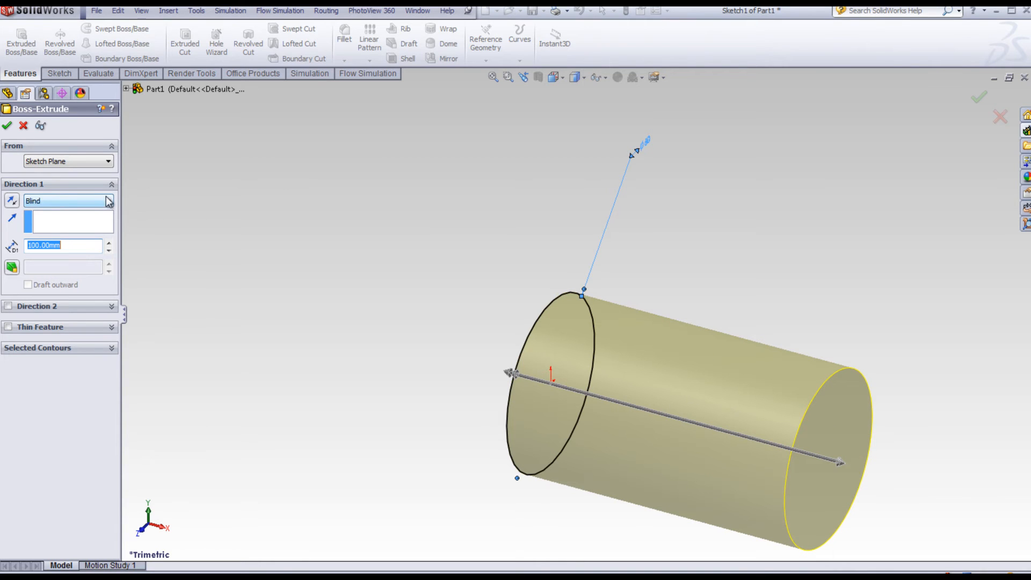
{"action": "left_click", "coordinate": [68, 199]}
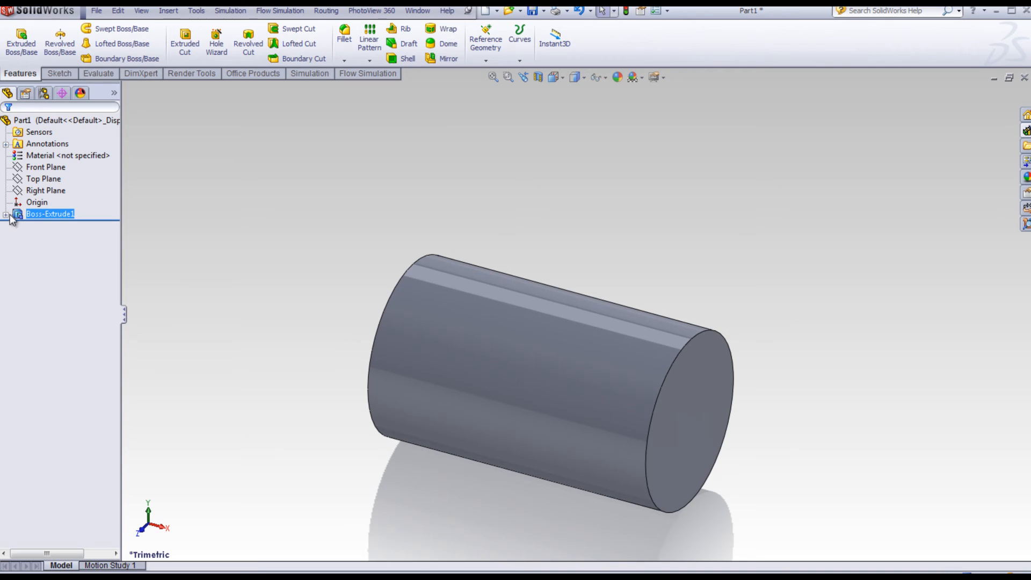
Move Sketch1 of Boss-Extrude1 onto the Top Plane, standing the cylinder upright.
{"action": "left_click", "coordinate": [12, 214]}
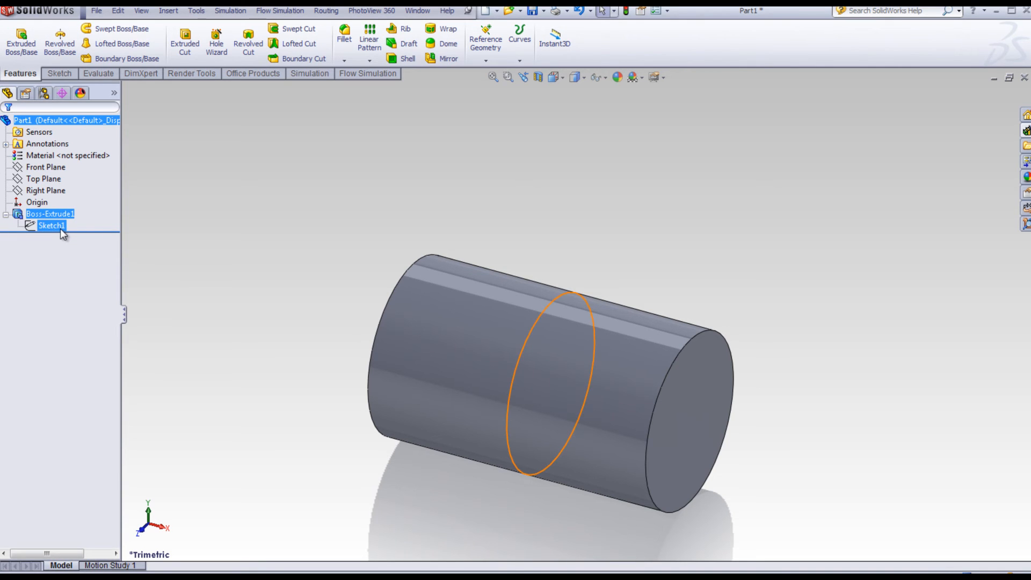
{"action": "right_click", "coordinate": [50, 225]}
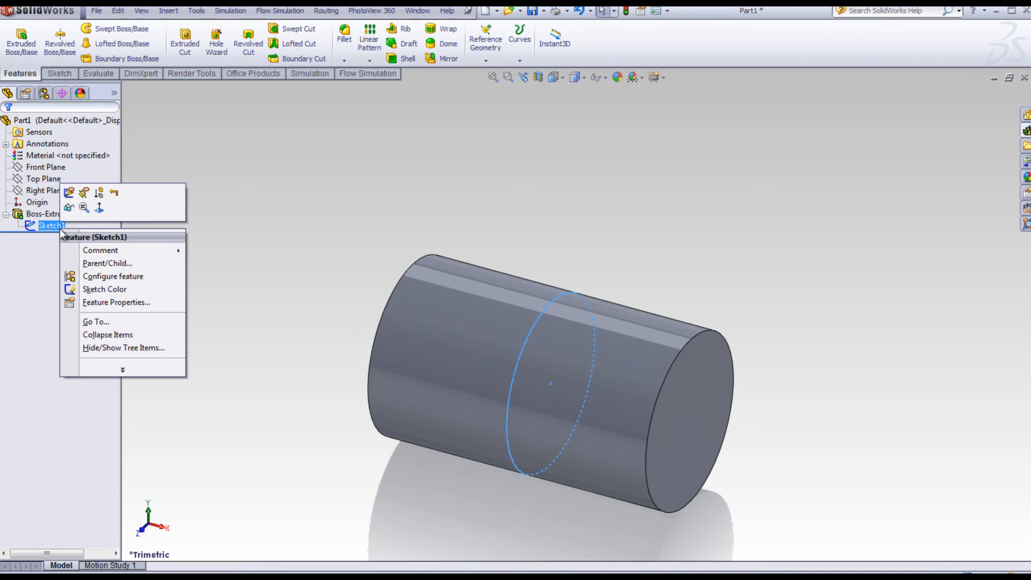
{"action": "mouse_move", "coordinate": [84, 193]}
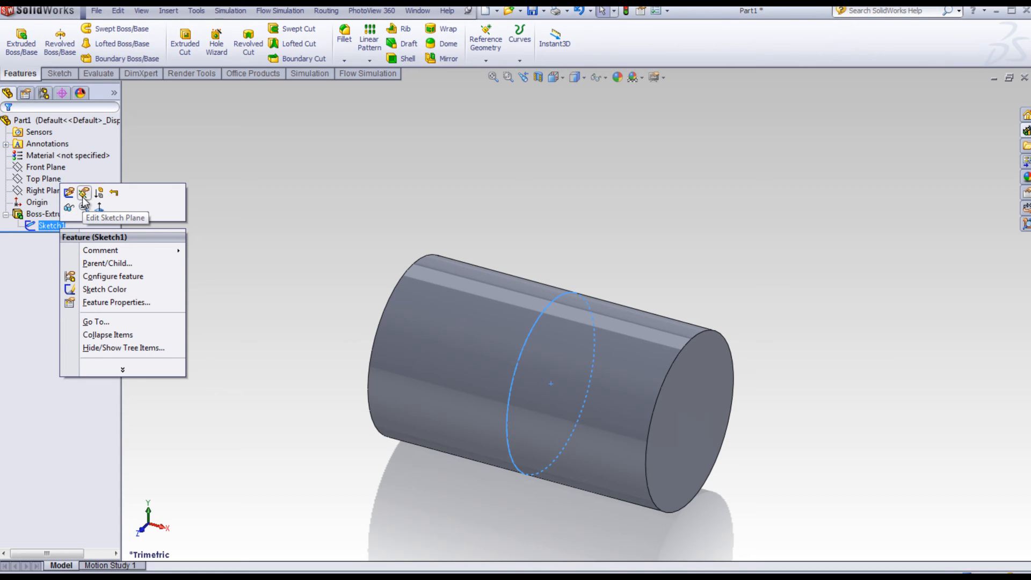
{"action": "left_click", "coordinate": [83, 193]}
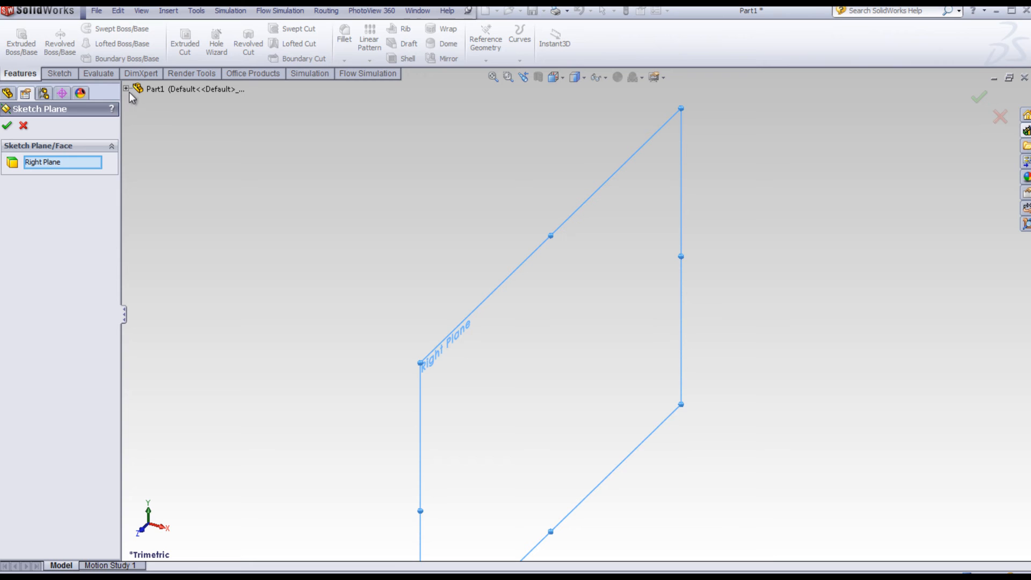
{"action": "left_click", "coordinate": [125, 89]}
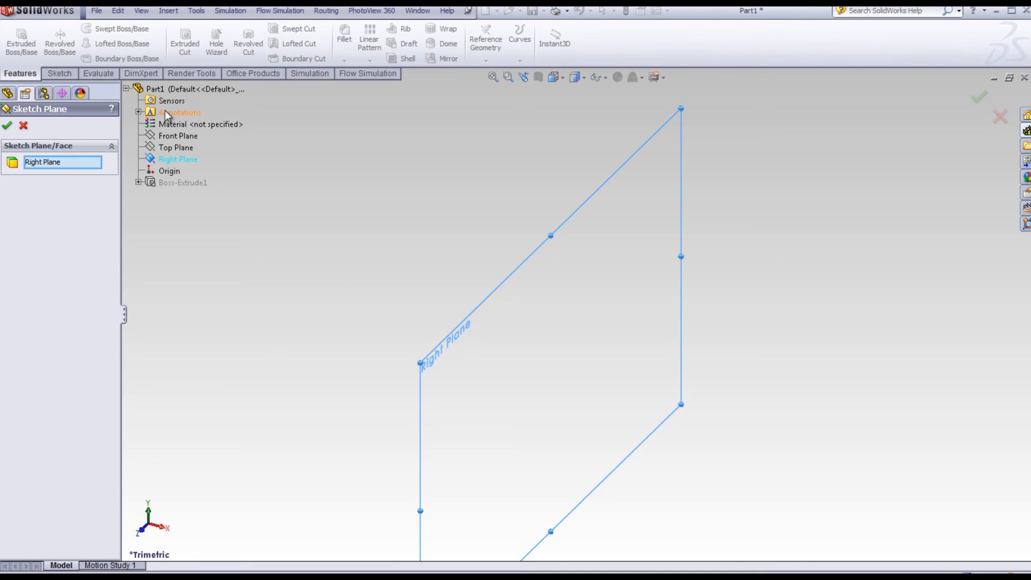
{"action": "left_click", "coordinate": [176, 147]}
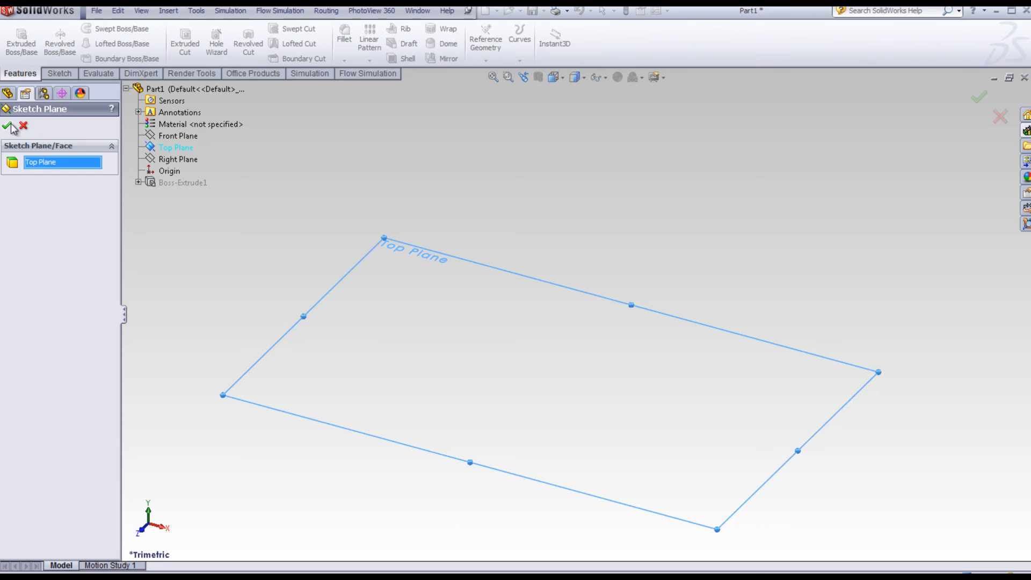
{"action": "left_click", "coordinate": [10, 126]}
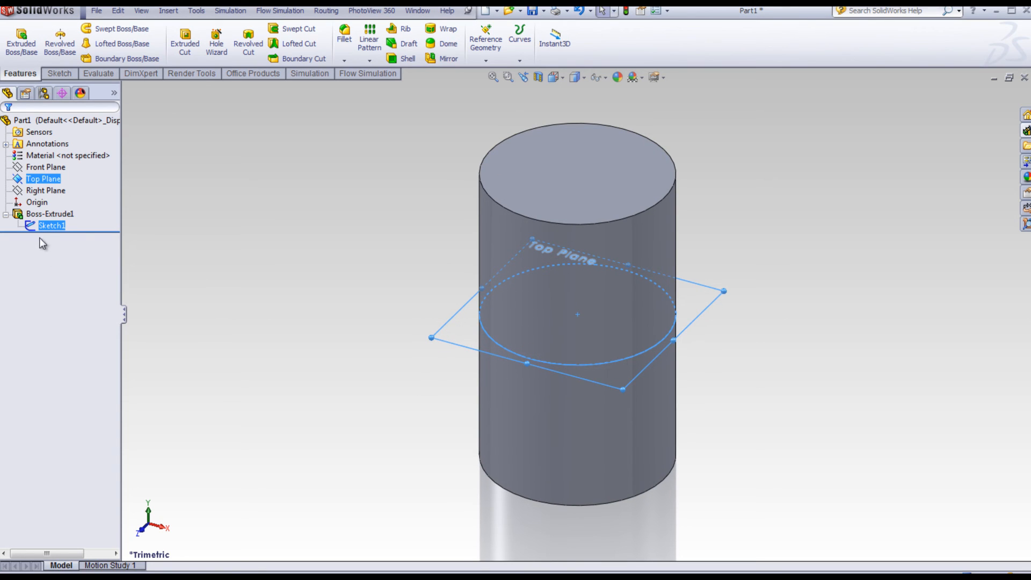
{"action": "left_click", "coordinate": [52, 226]}
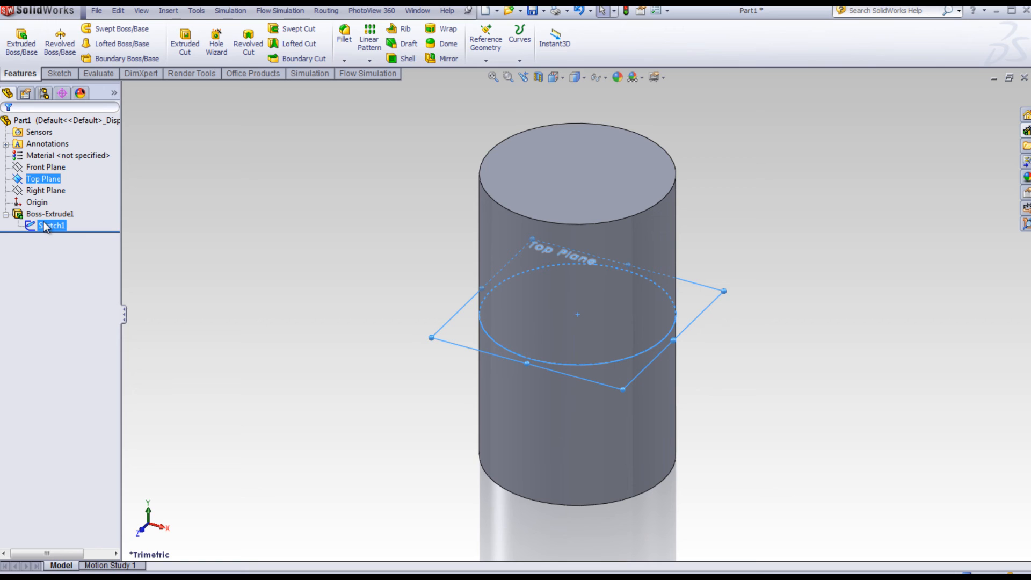
Move Sketch1 onto the Front Plane so the cylinder lies horizontally.
{"action": "right_click", "coordinate": [51, 226]}
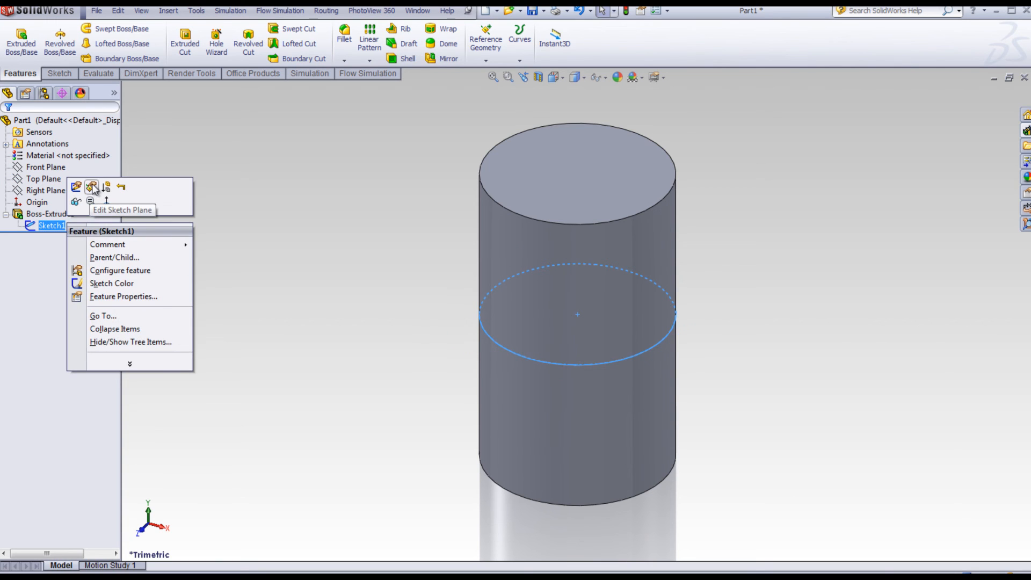
{"action": "left_click", "coordinate": [91, 187]}
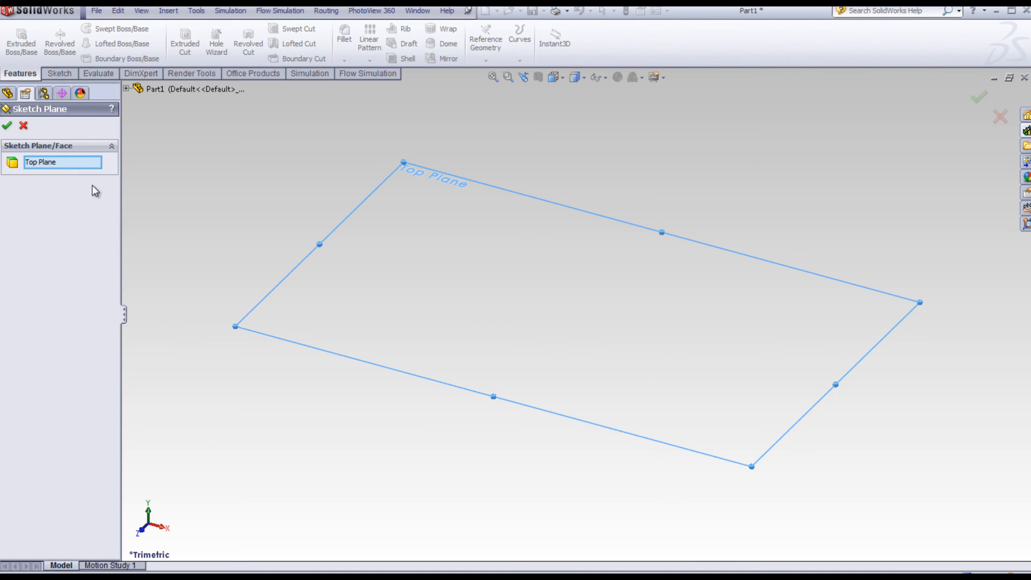
{"action": "left_click", "coordinate": [125, 90]}
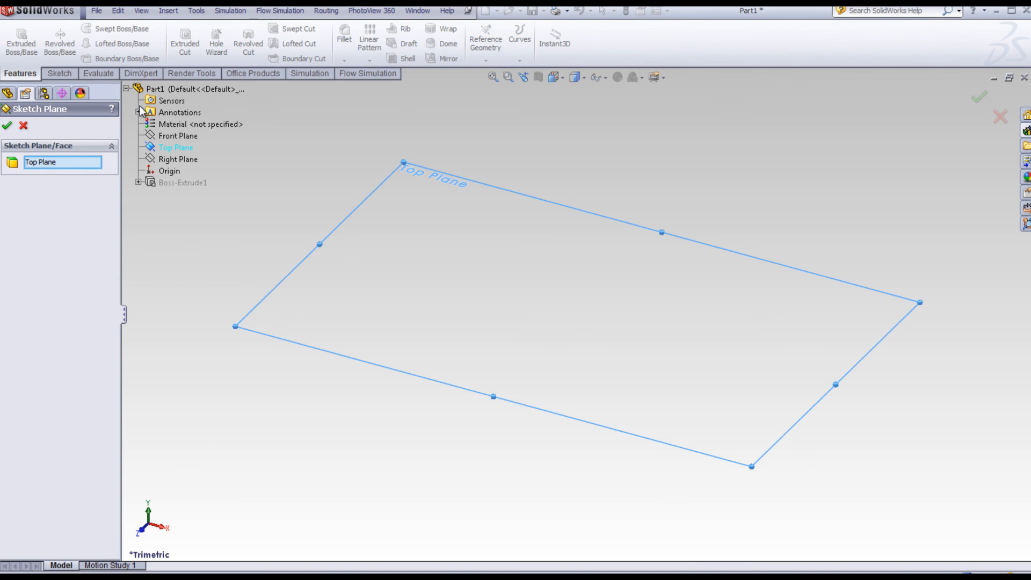
{"action": "left_click", "coordinate": [177, 135]}
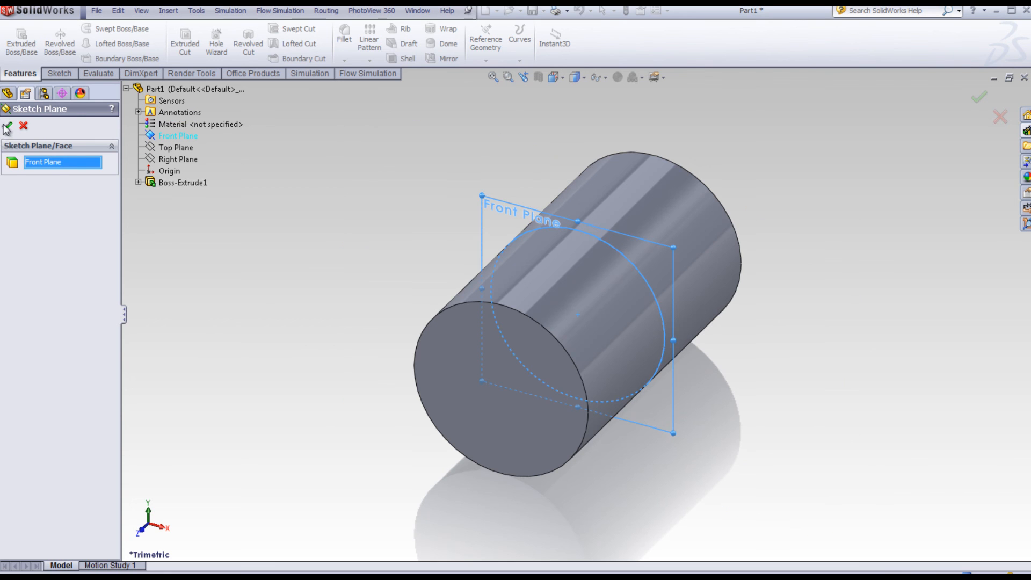
{"action": "left_click", "coordinate": [6, 127]}
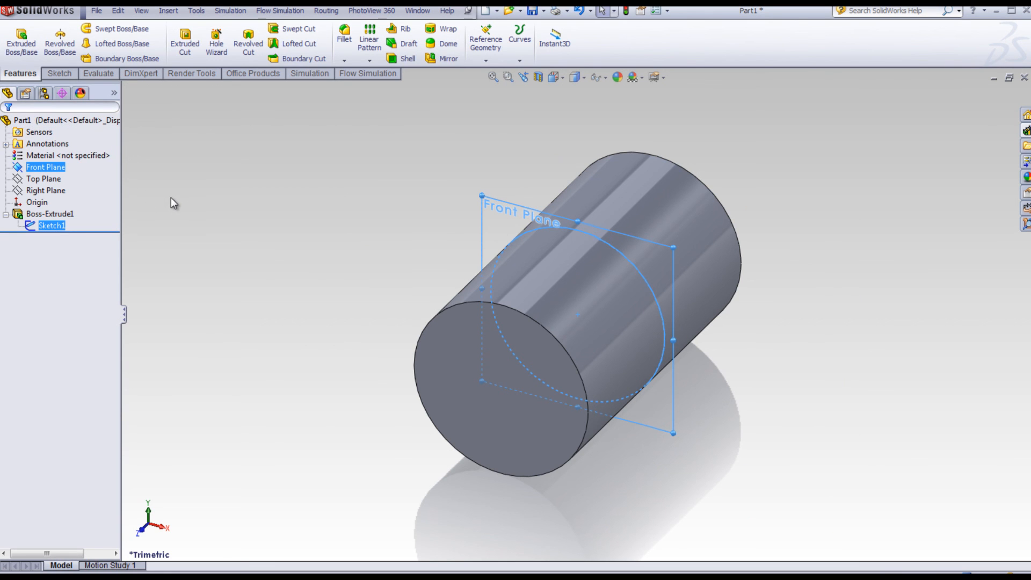
{"action": "left_click", "coordinate": [46, 190]}
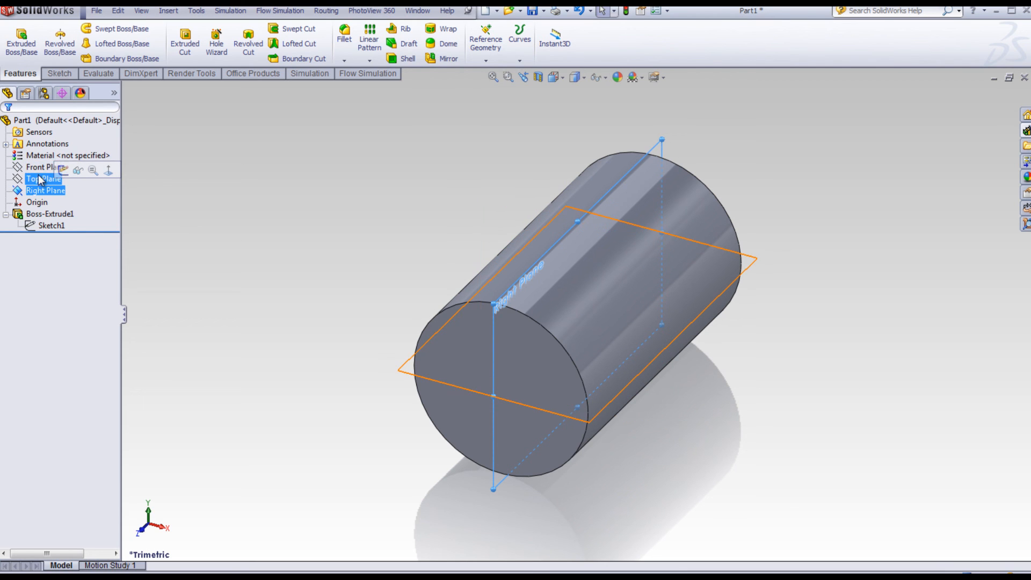
{"action": "left_click", "coordinate": [44, 179]}
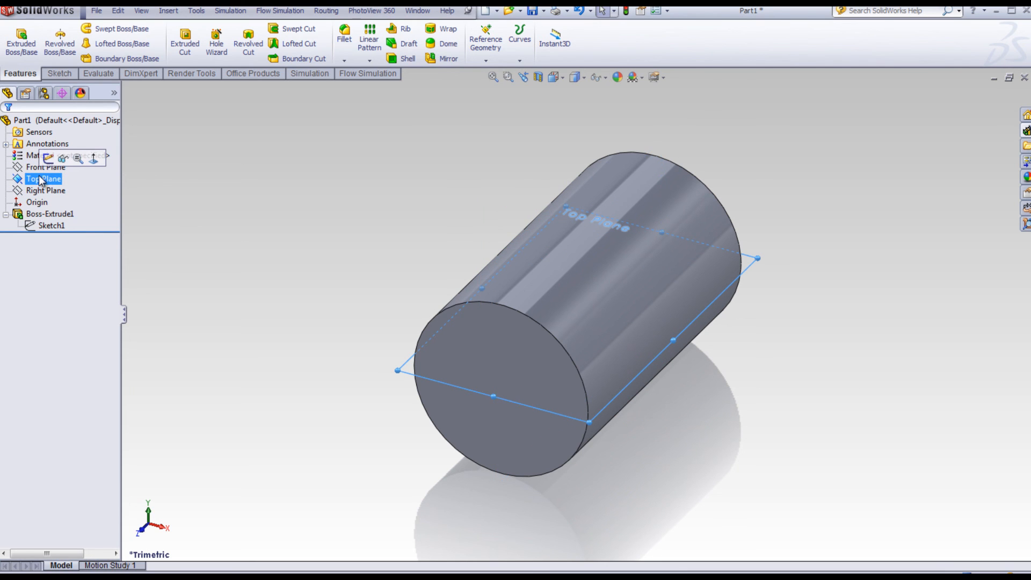
{"action": "left_click", "coordinate": [201, 235]}
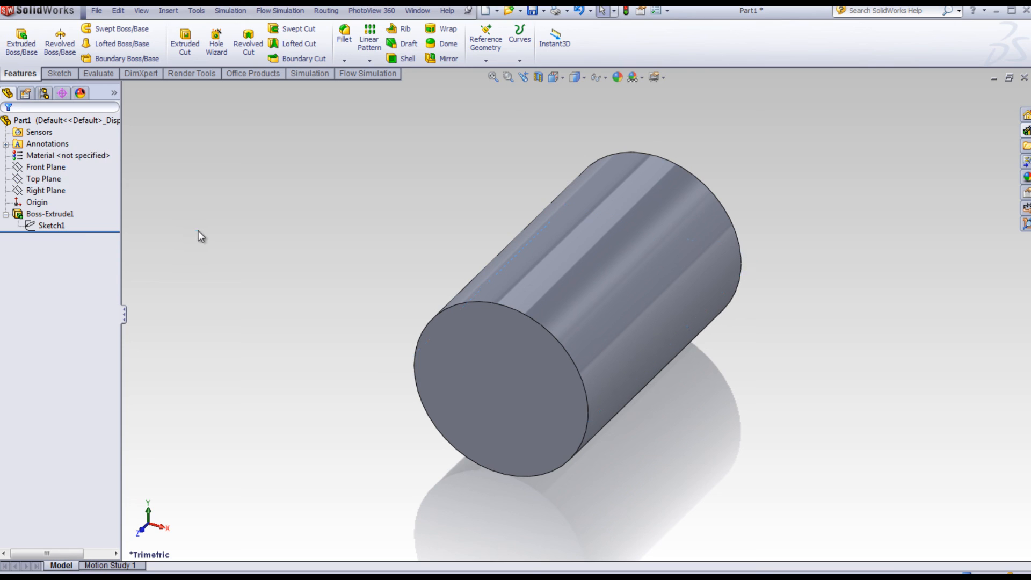